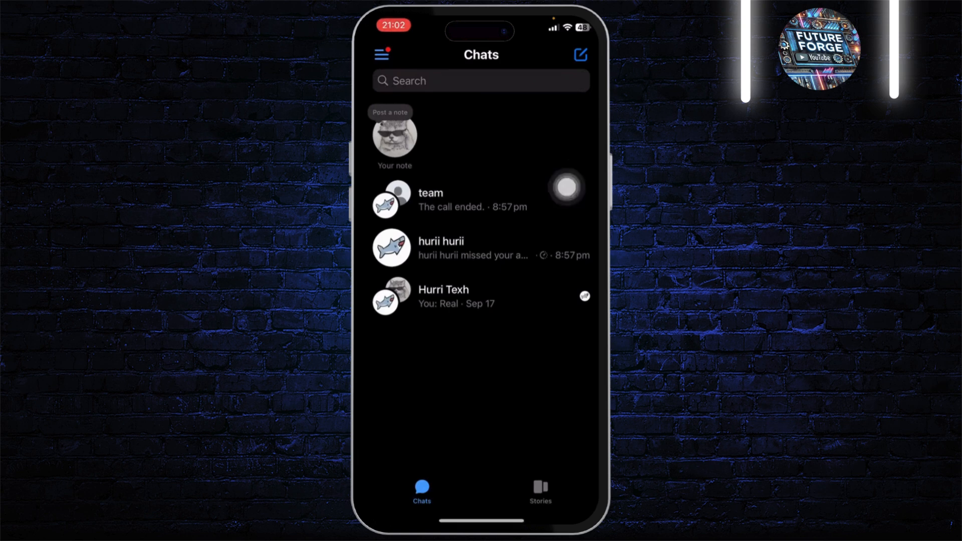
mouse_move(468, 492)
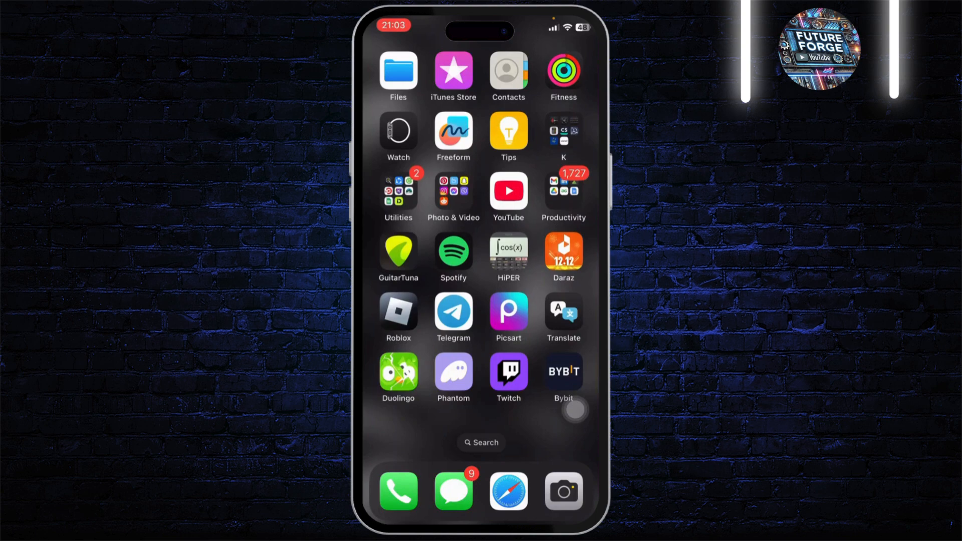
click(397, 491)
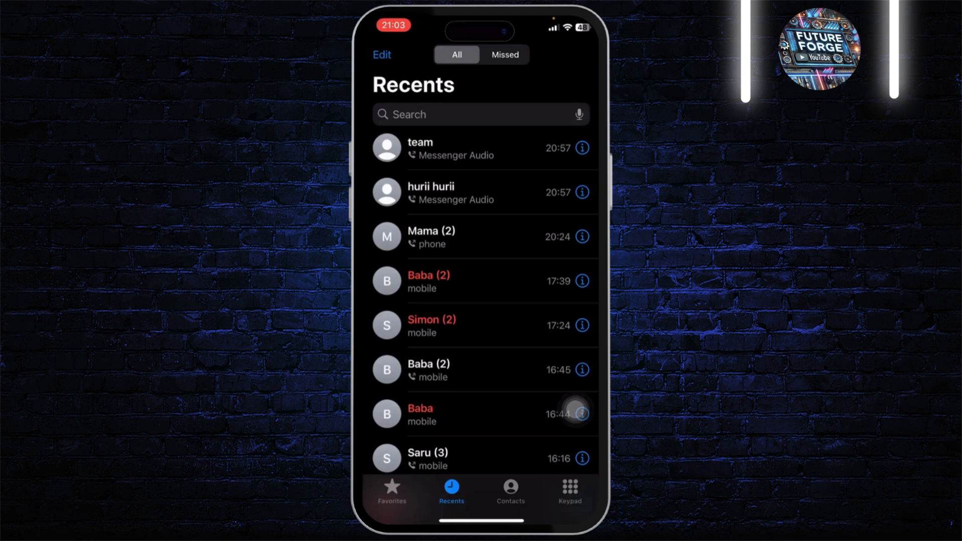
scroll(down, 3)
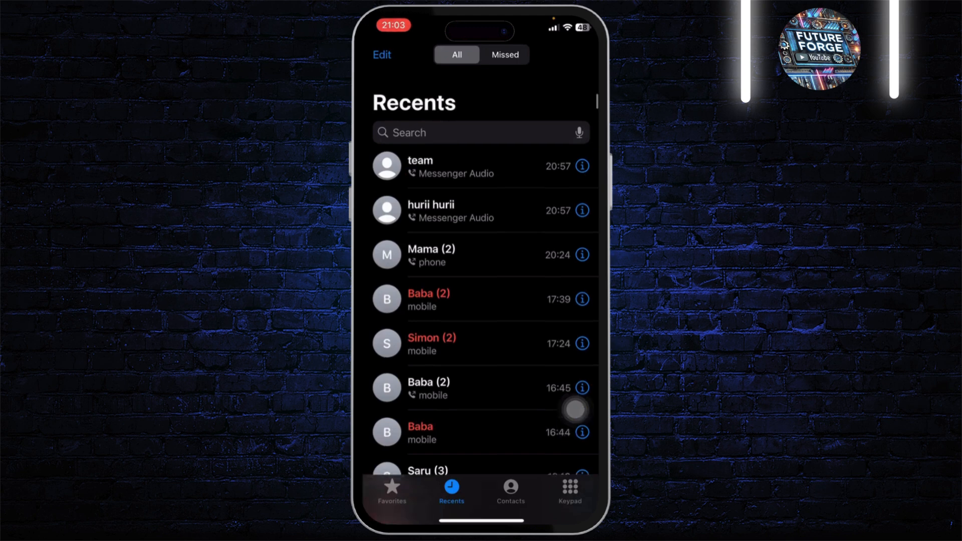